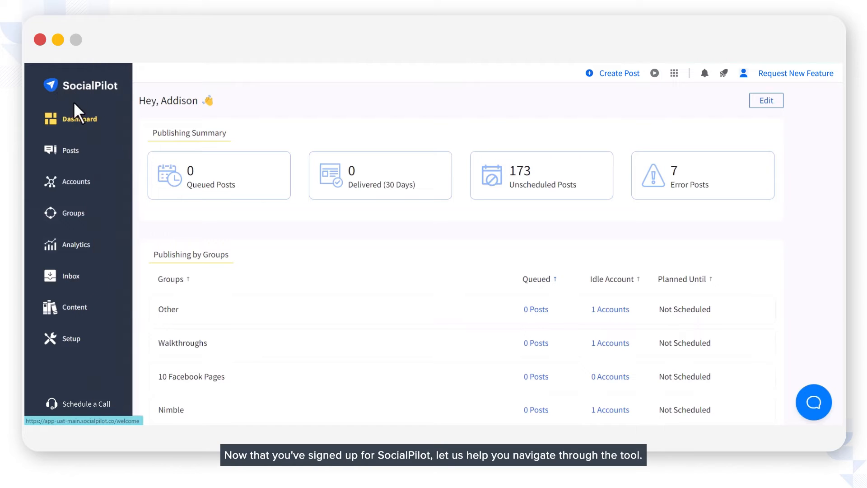
mouse_move(70, 150)
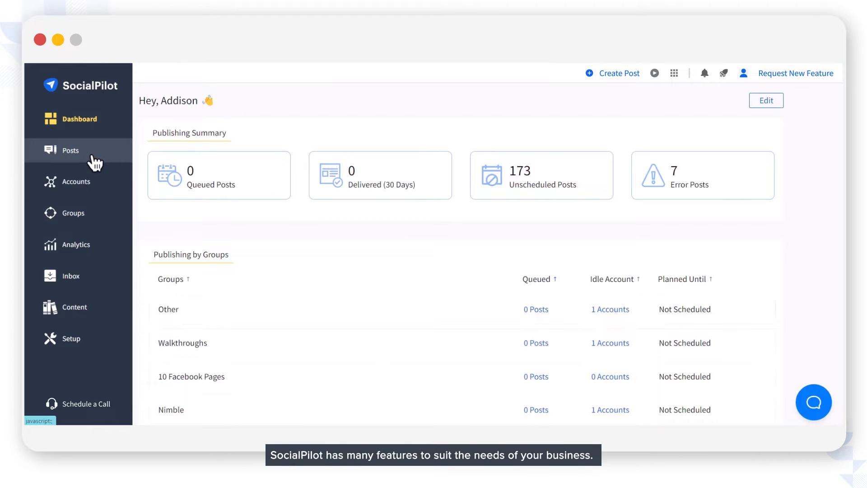
mouse_move(93, 197)
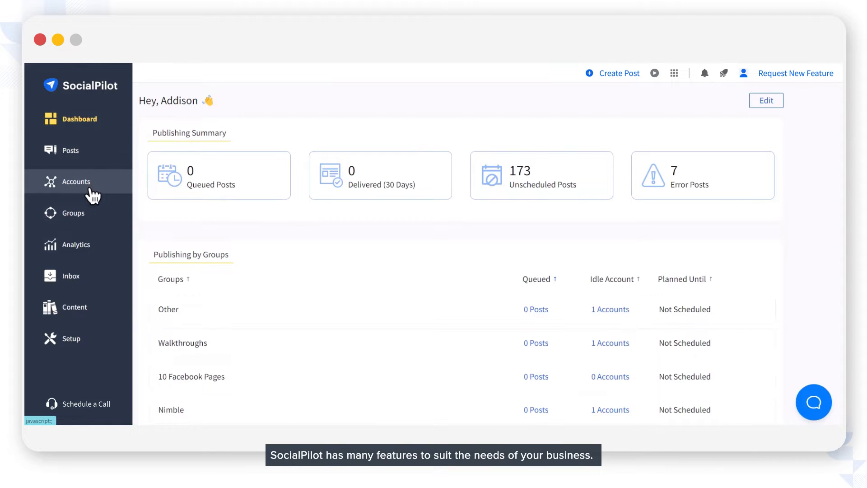
mouse_move(91, 245)
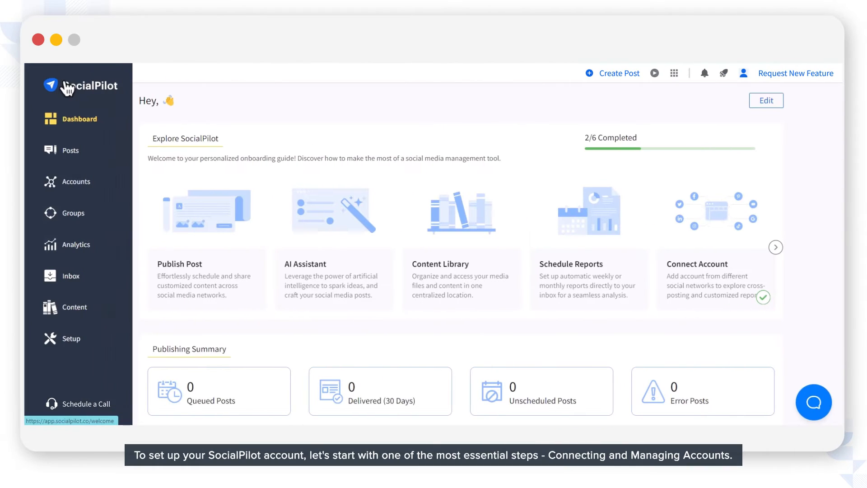
mouse_move(77, 181)
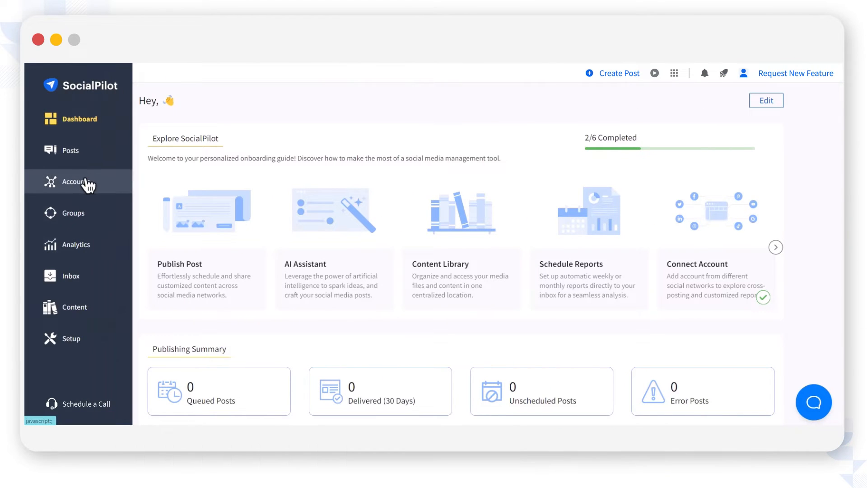
- Connect all six Facebook pages and make Branding Crafters require approval from two clients
click(73, 182)
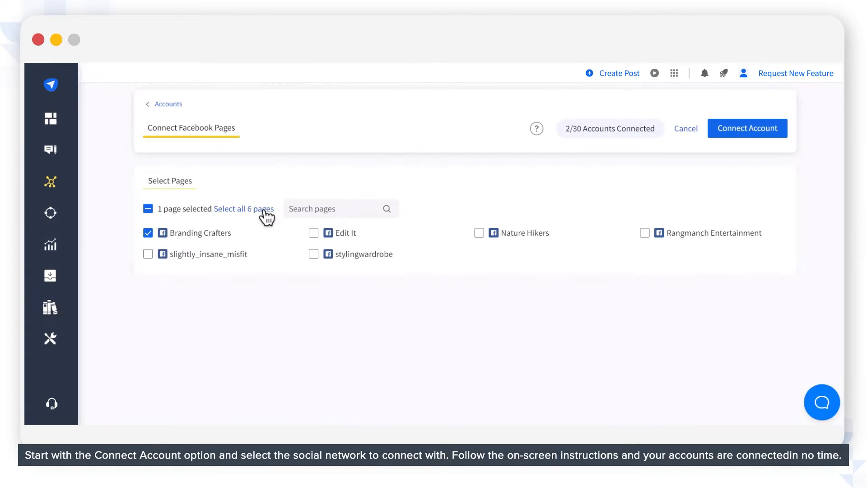
click(747, 128)
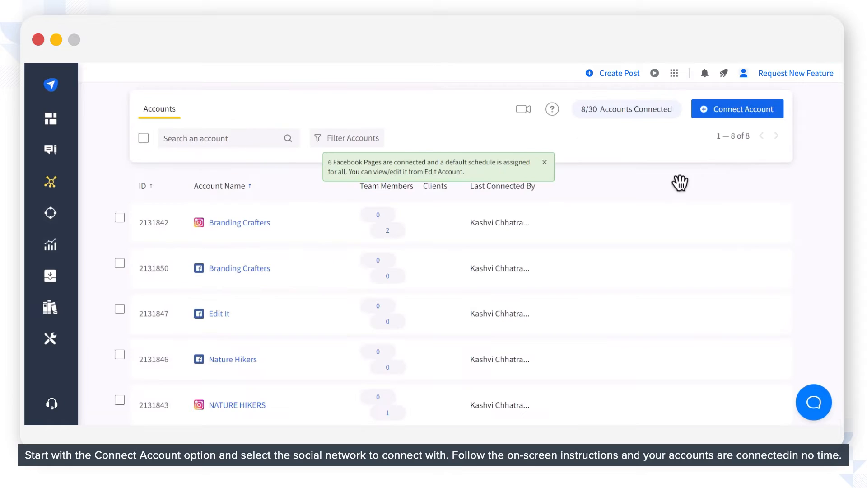
click(544, 162)
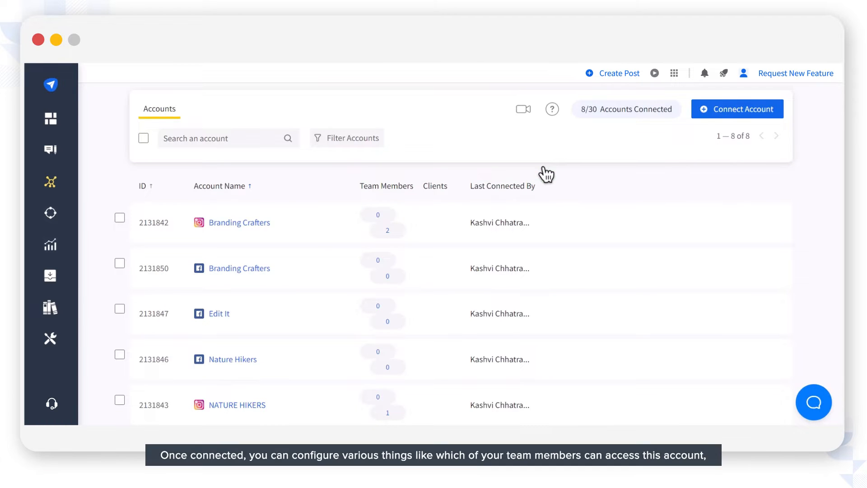
mouse_move(267, 227)
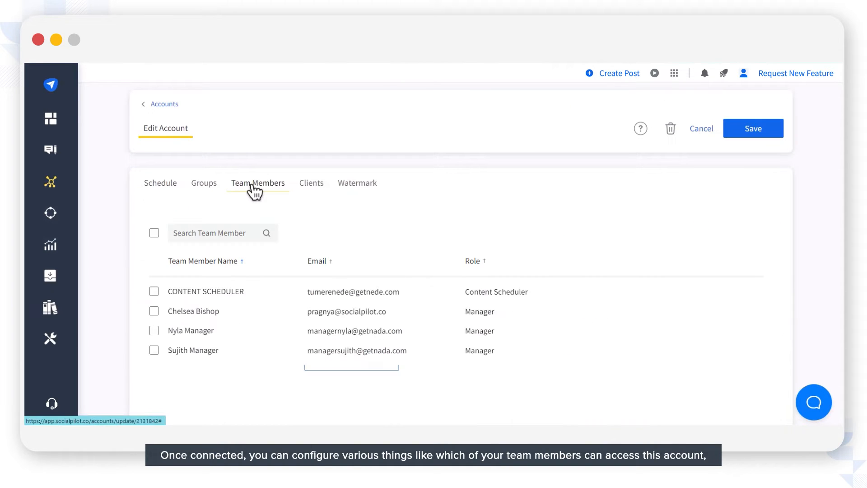
click(160, 183)
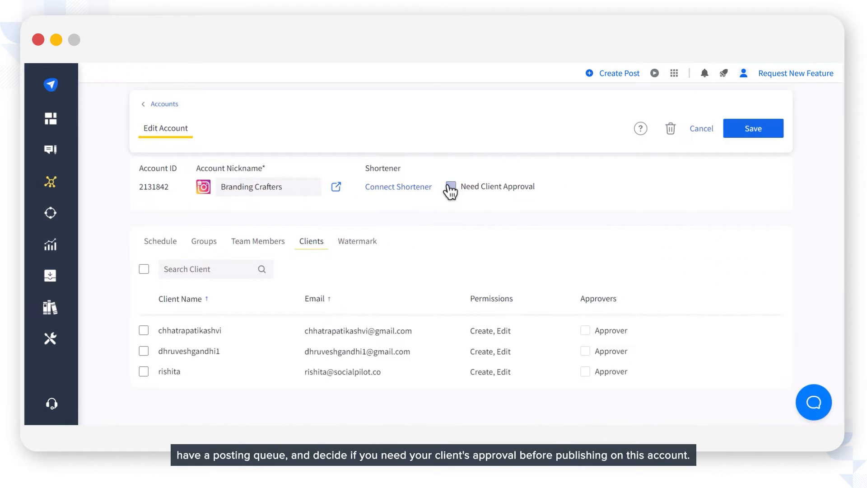
click(451, 187)
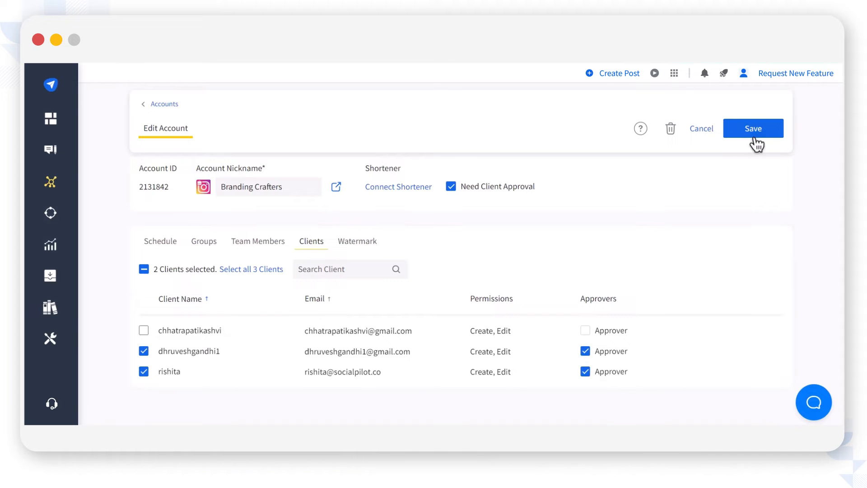
click(826, 72)
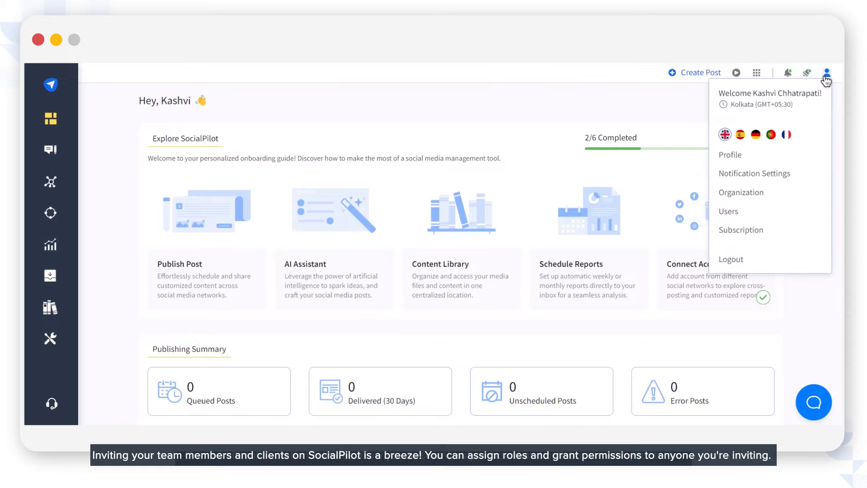
- Invite a Client user with all permissions and linked accounts, then change a pending user to Admin
click(729, 211)
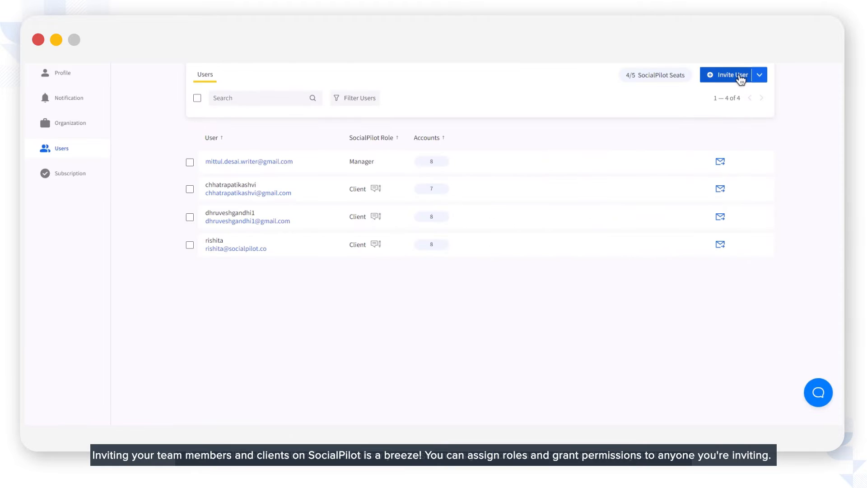
click(729, 75)
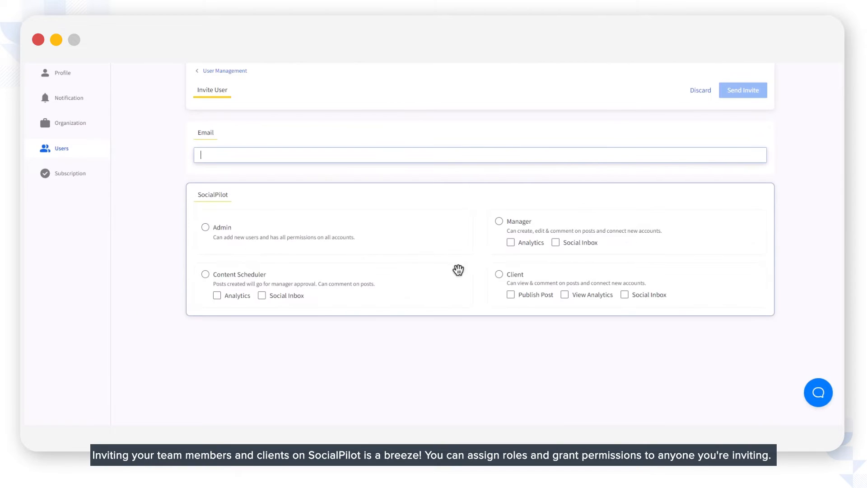
click(498, 274)
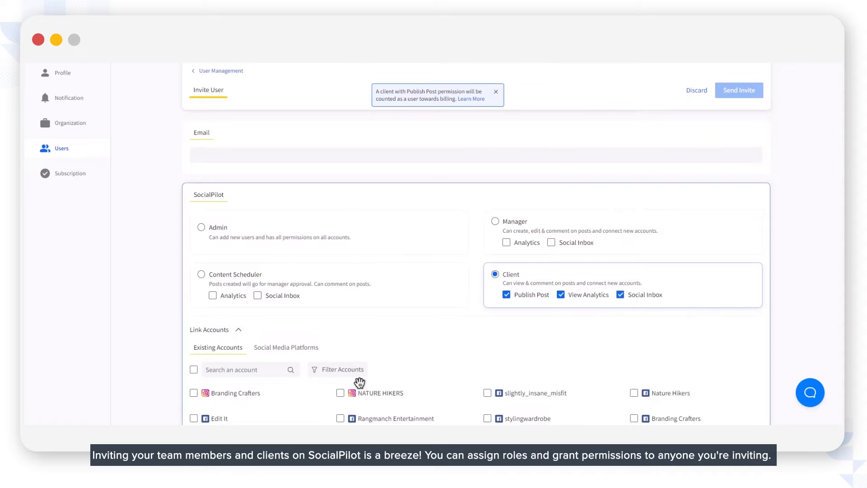
click(194, 369)
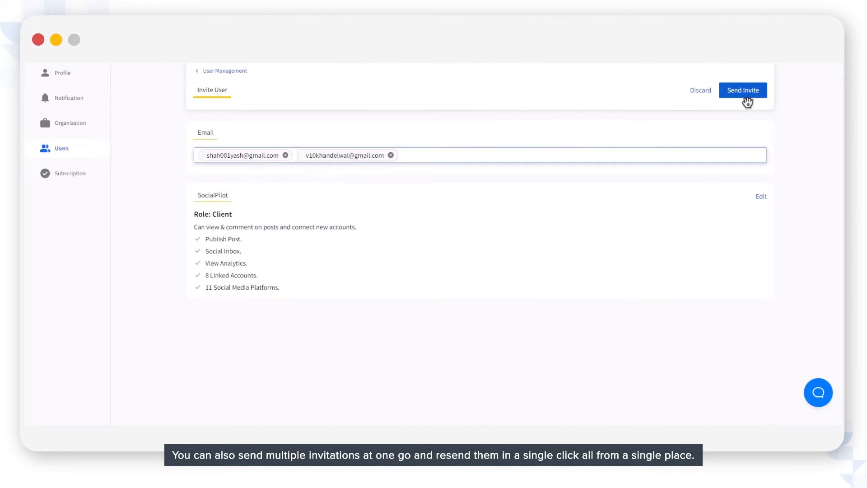
click(742, 90)
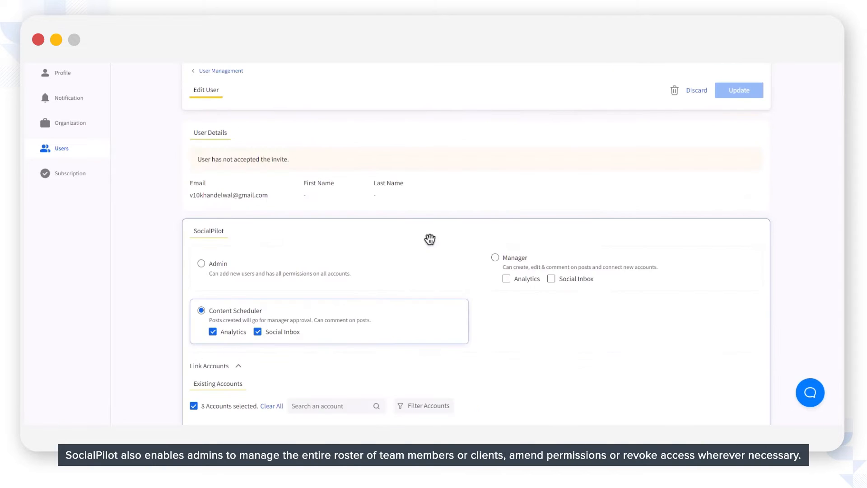
click(202, 264)
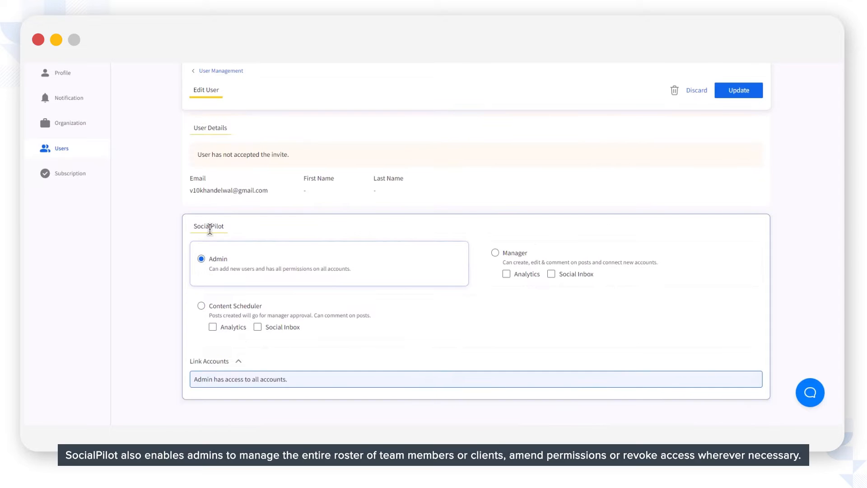
click(221, 71)
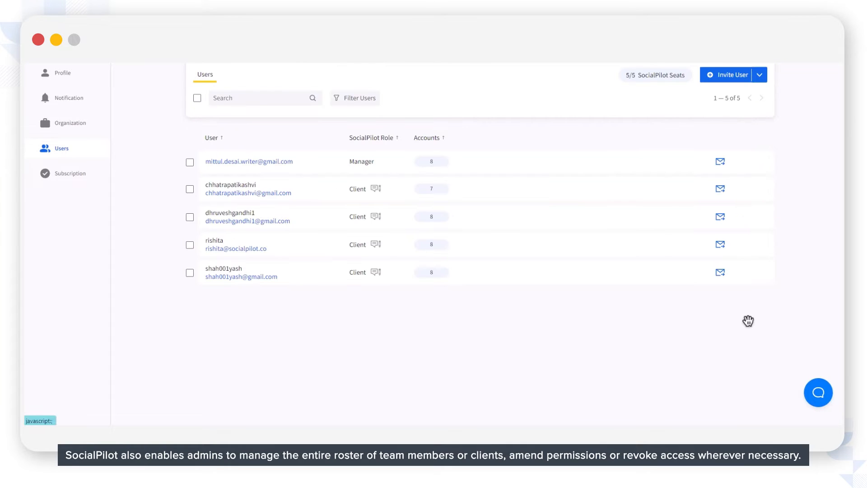
mouse_move(470, 316)
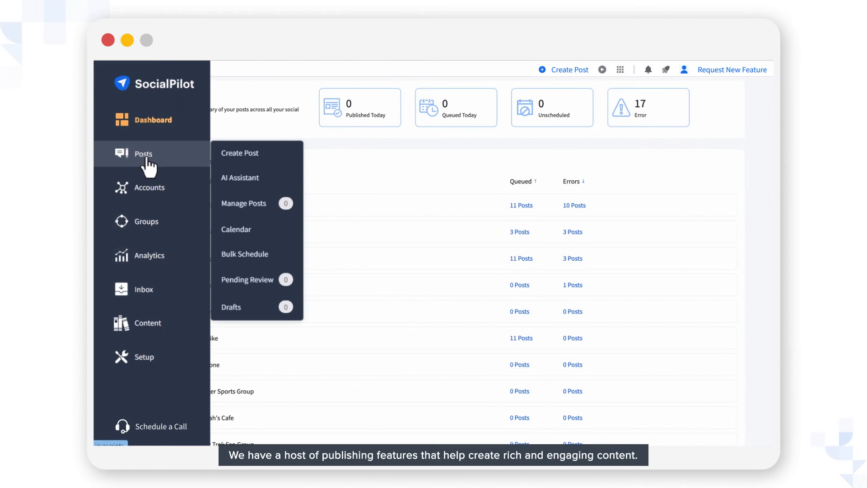
- Compose a new BAKE SALE post and select the Sarah's Cafe account
click(240, 152)
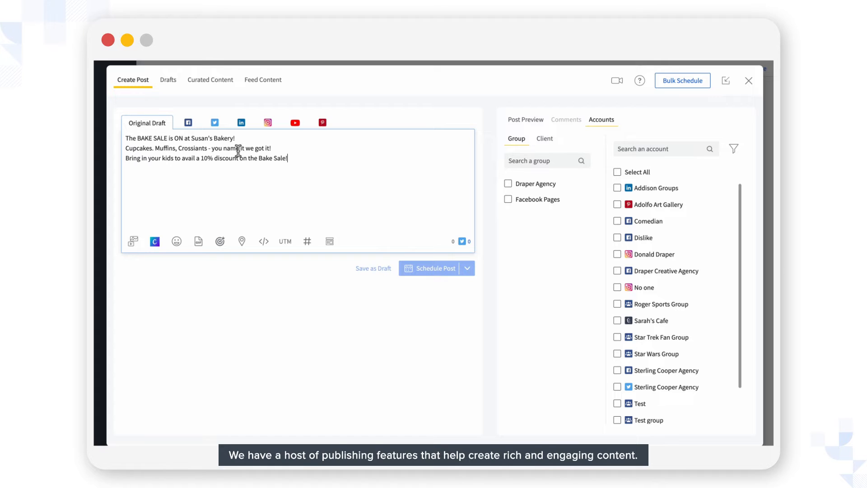
click(241, 122)
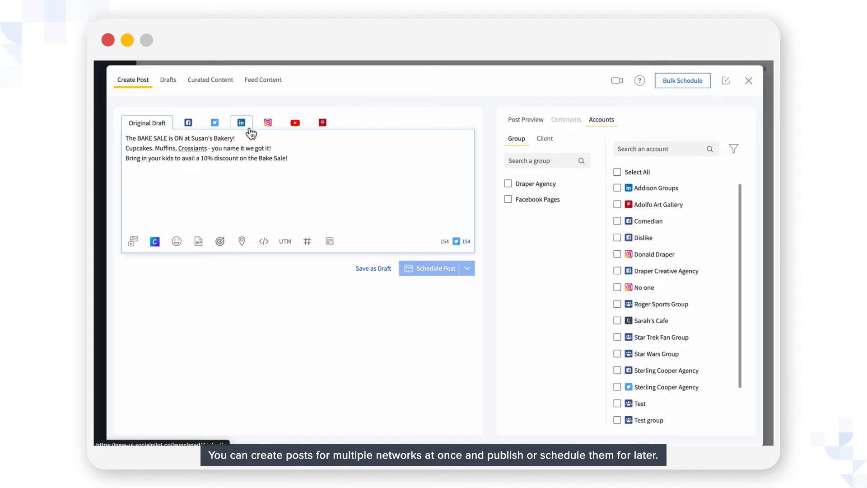
mouse_move(618, 323)
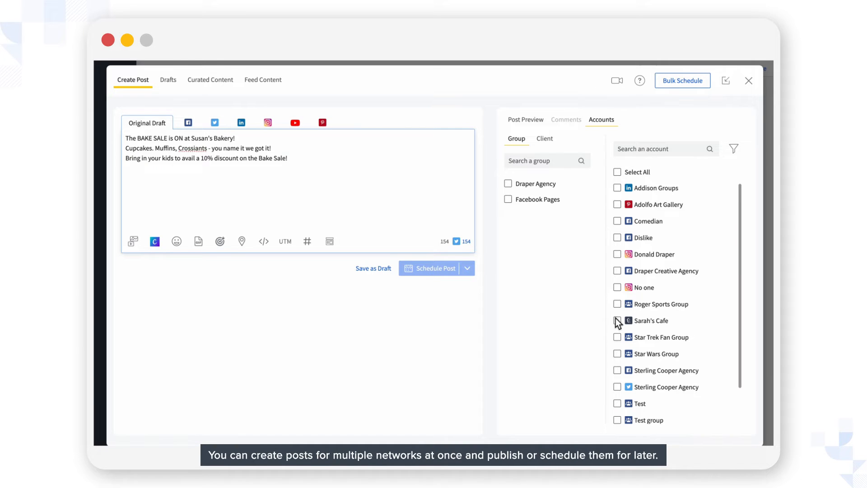
click(617, 320)
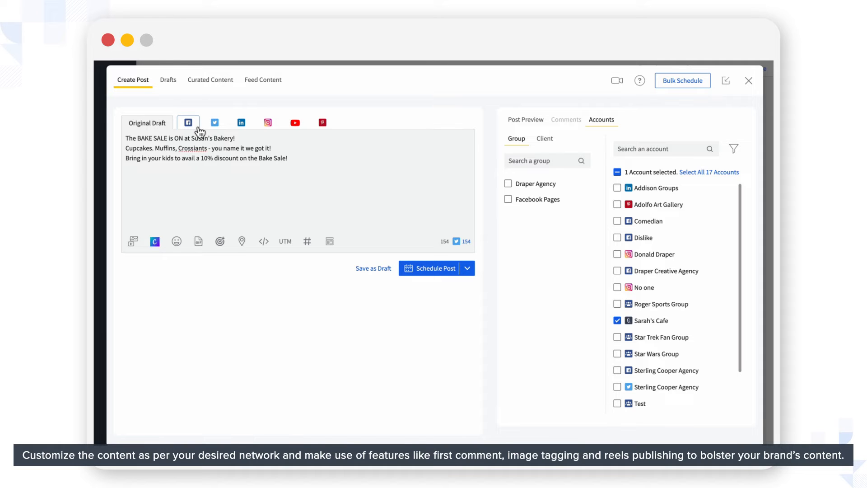
- Check the LinkedIn and Facebook versions and the first comment box, then leave for the calendar
click(240, 122)
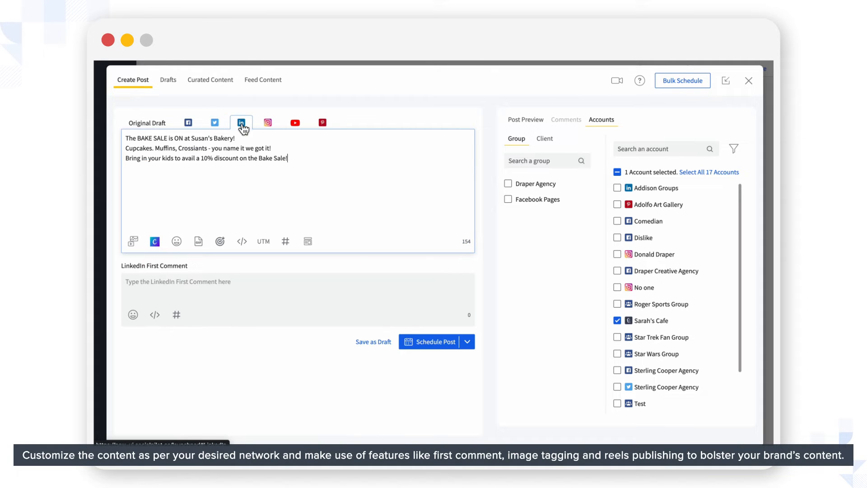
click(188, 123)
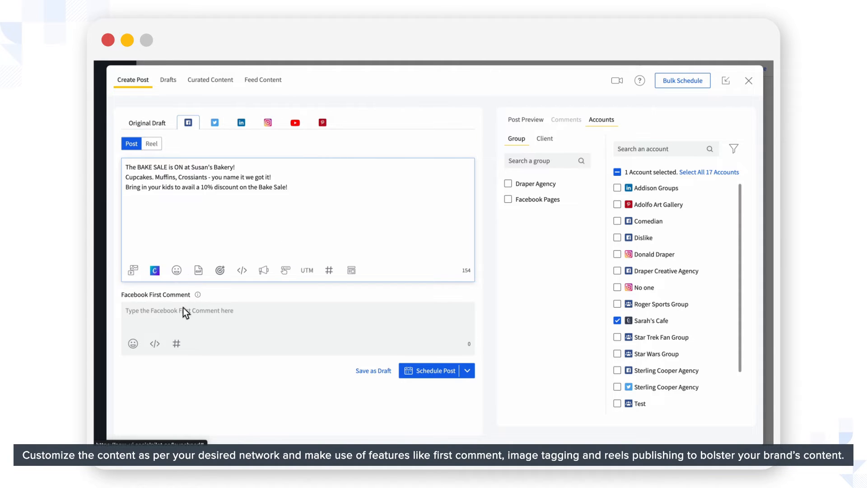
click(298, 310)
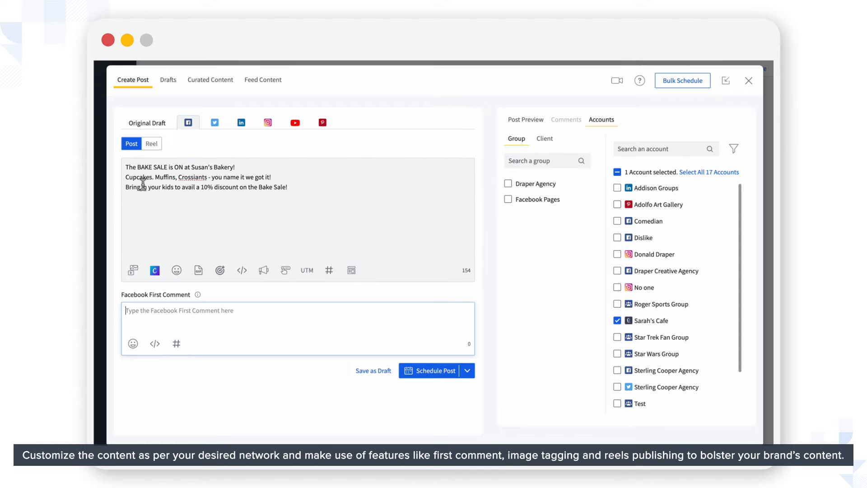
click(150, 144)
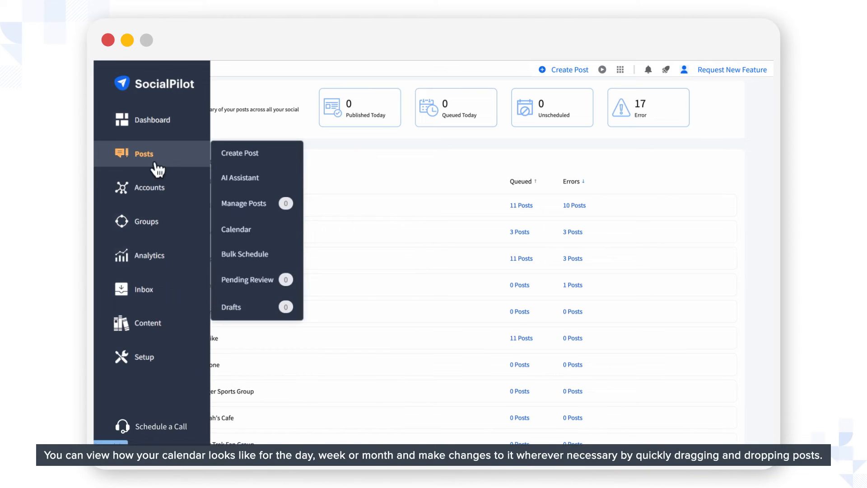
click(236, 229)
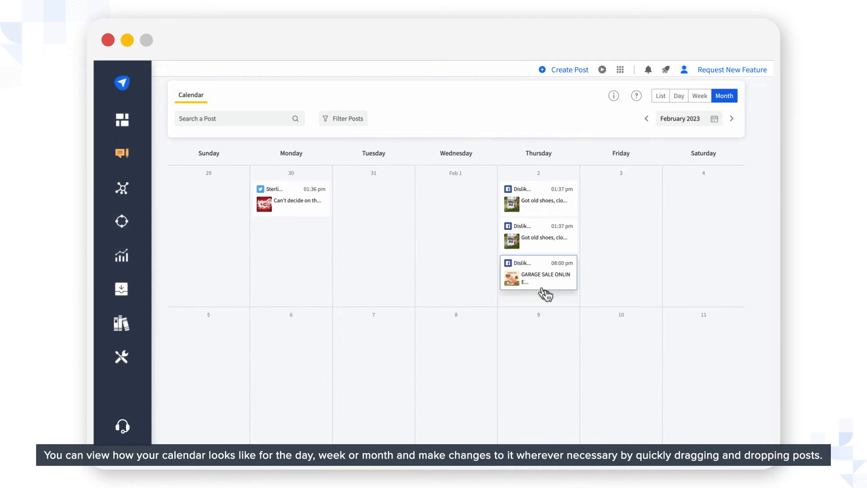
- Scroll the Month calendar down to late February and early March
scroll(down, 3)
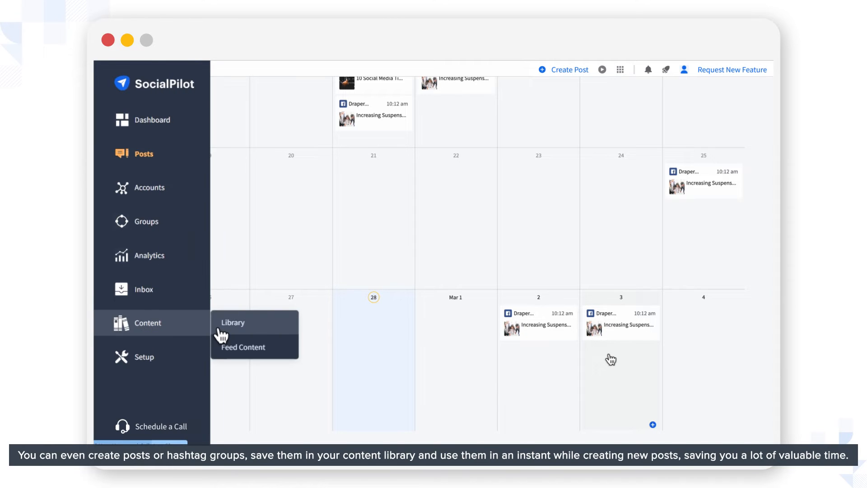
- Go to Library under Content in the sidebar
click(232, 322)
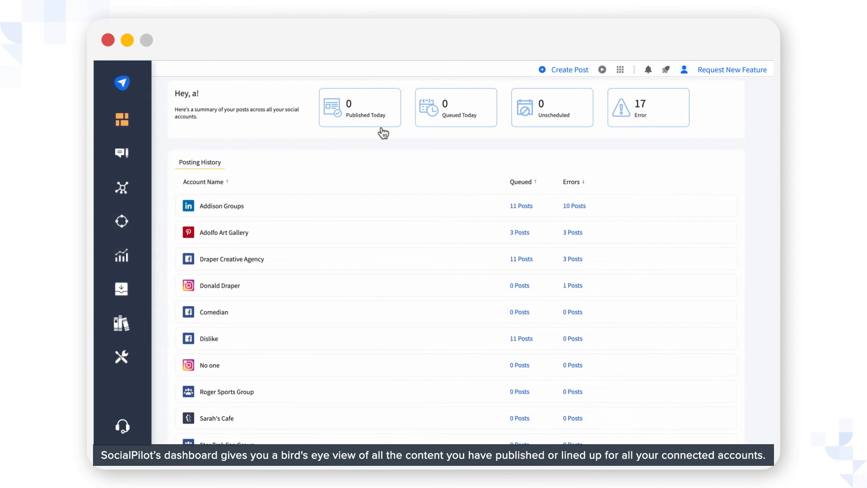
mouse_move(677, 136)
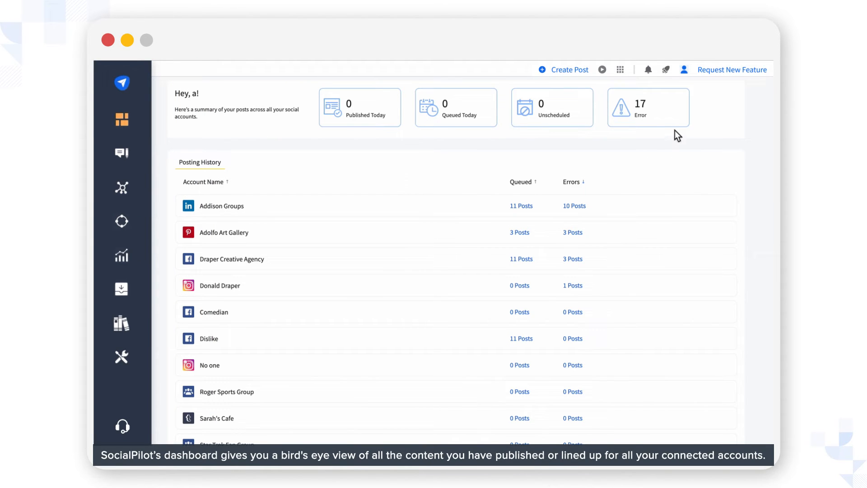
mouse_move(300, 198)
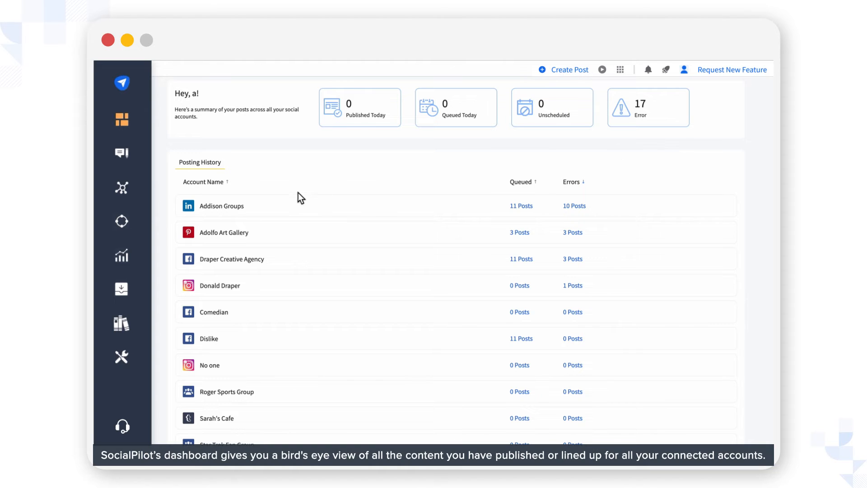
mouse_move(285, 349)
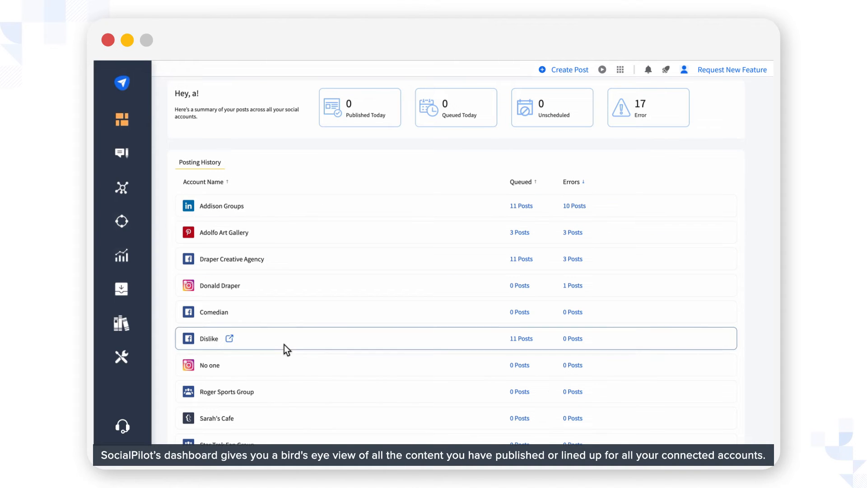
mouse_move(294, 398)
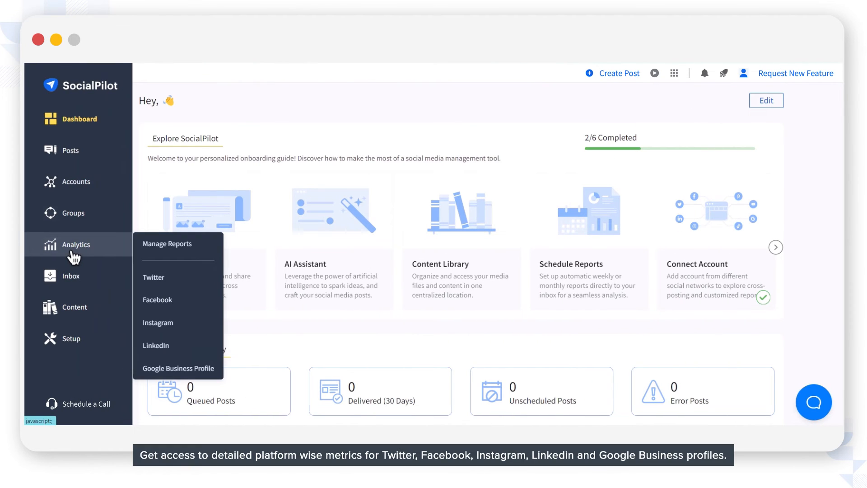
mouse_move(154, 276)
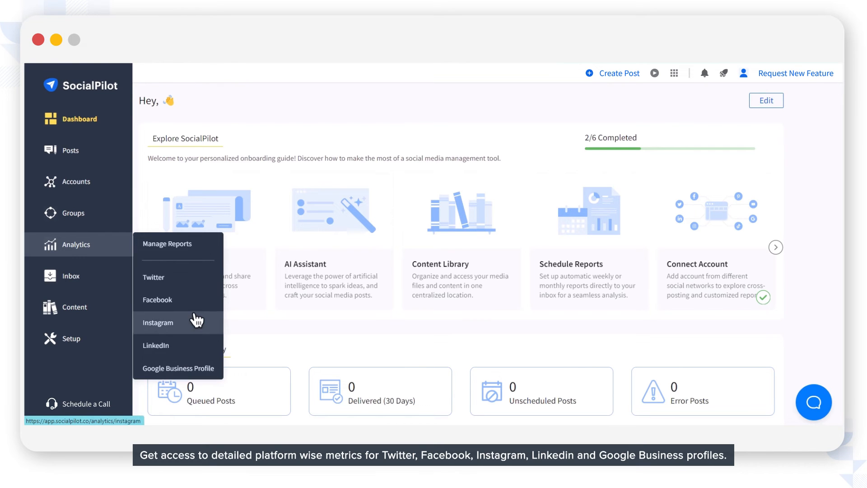
- Review Branding Crafters' Facebook metrics and graphs, then show the Last 30 days period choices
click(158, 299)
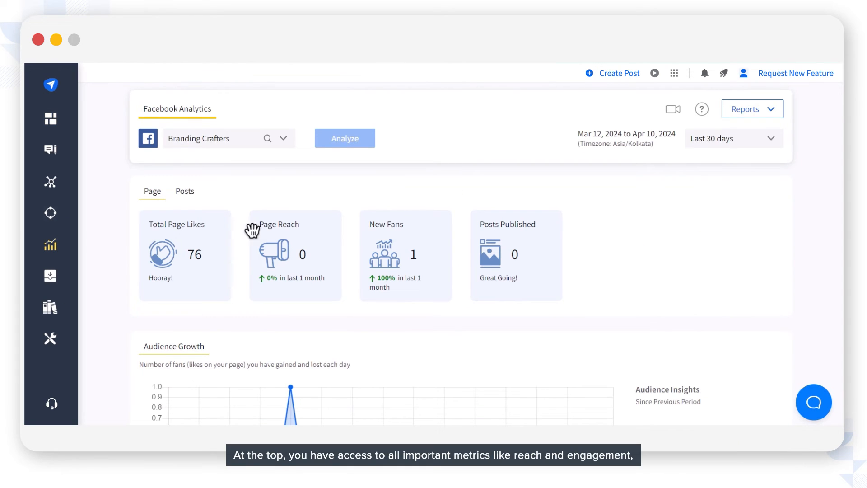
mouse_move(478, 228)
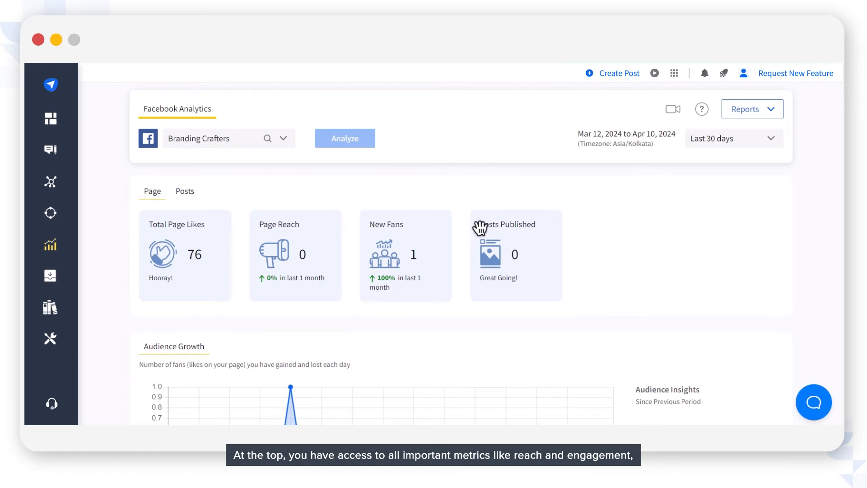
scroll(down, 3)
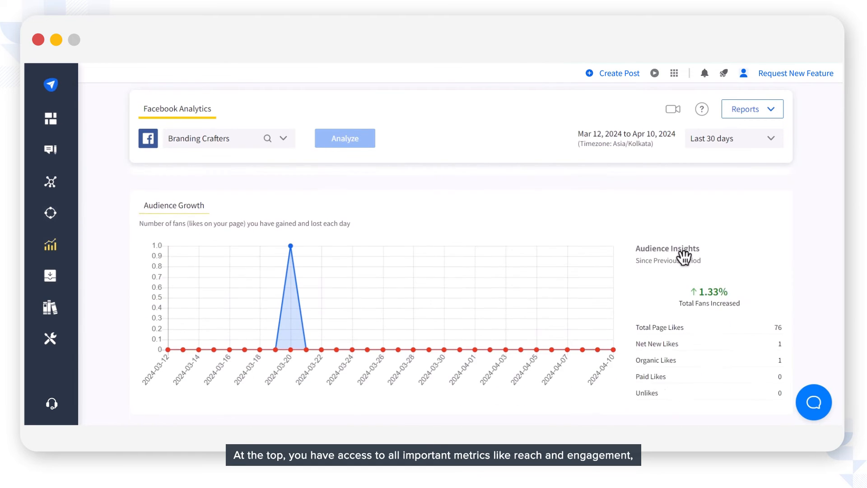
scroll(down, 3)
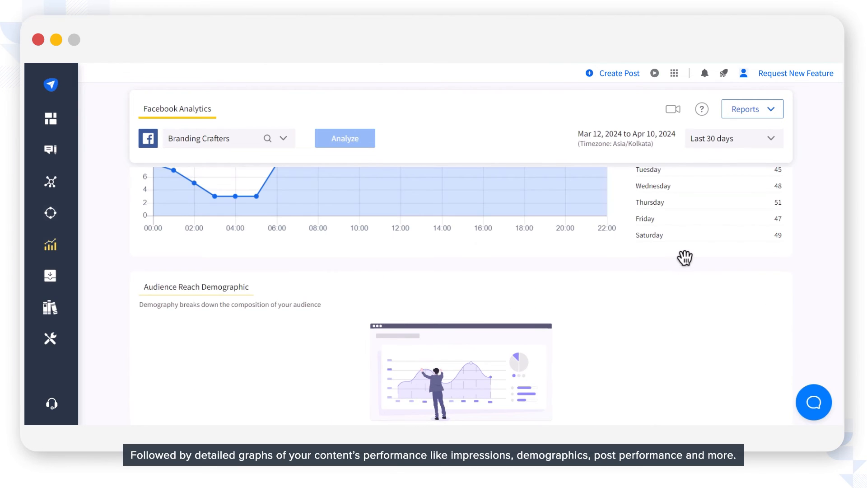
scroll(up, 3)
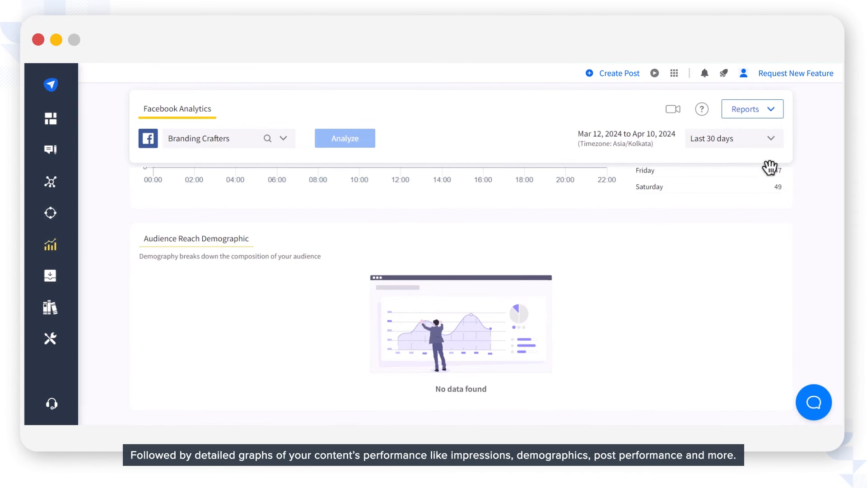
click(733, 138)
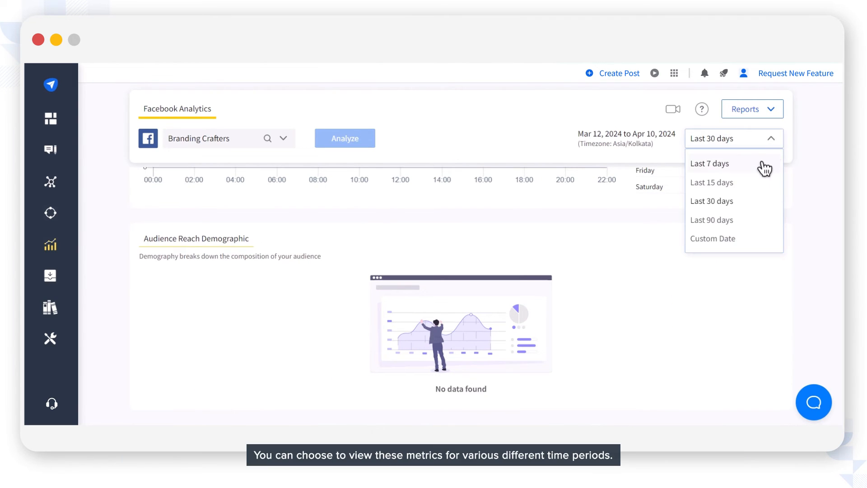
mouse_move(750, 238)
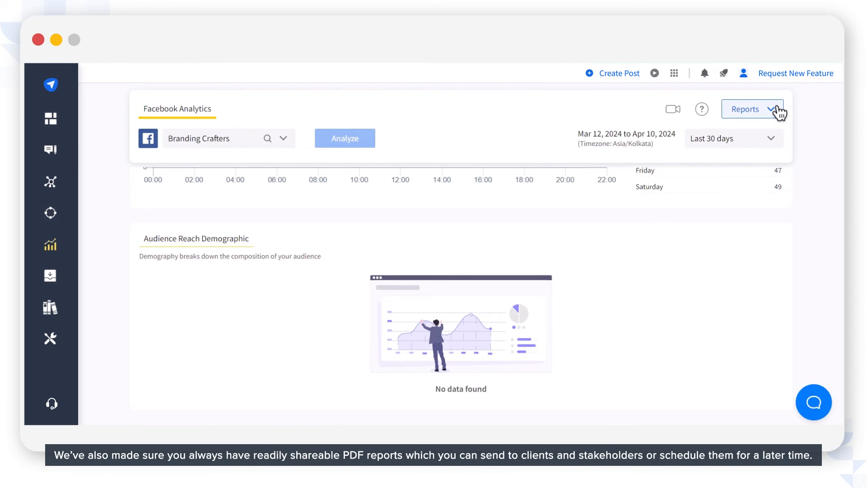
- Show the Reports dropdown with download, email and schedule PDF options
click(751, 108)
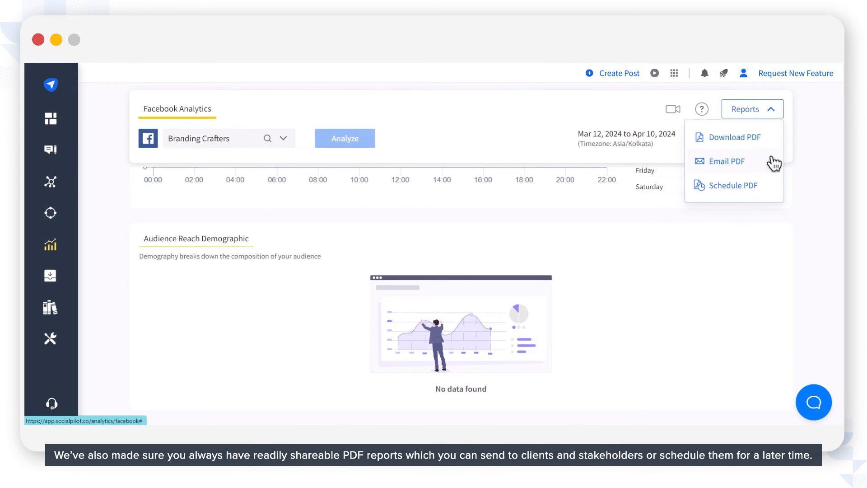
mouse_move(774, 143)
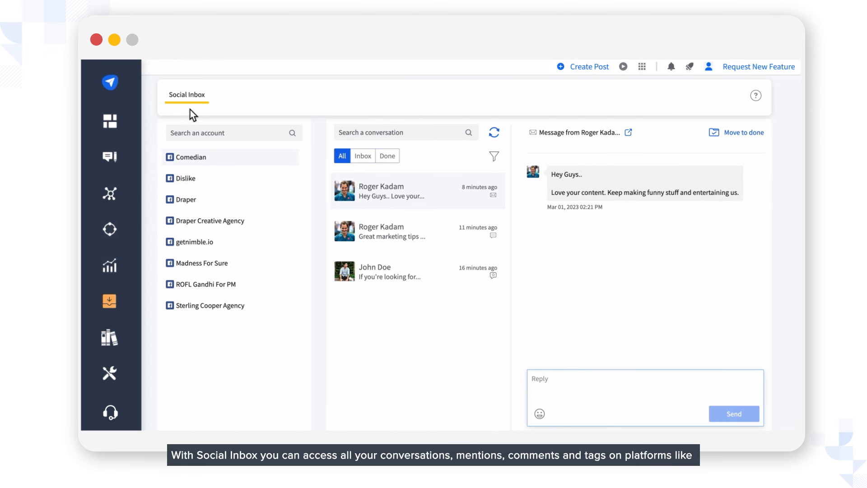
- Filter the inbox to Reviews and reply 'Thanks John' to John Doe's Comedian review
click(493, 155)
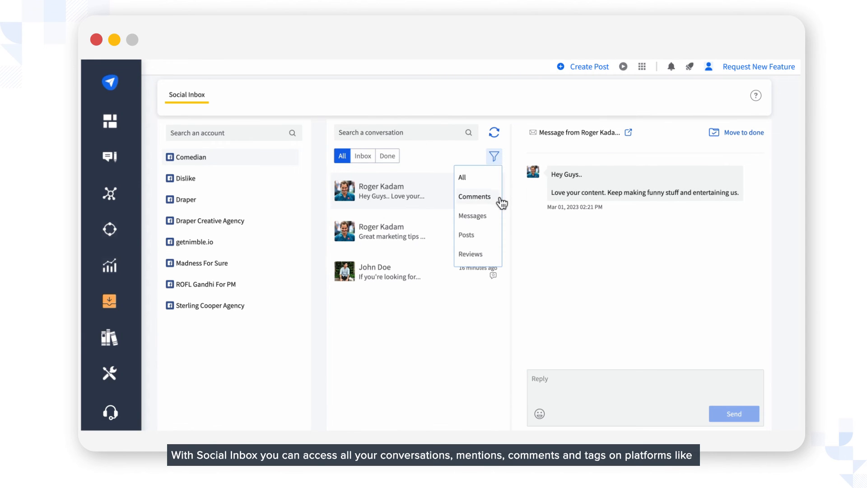
mouse_move(485, 256)
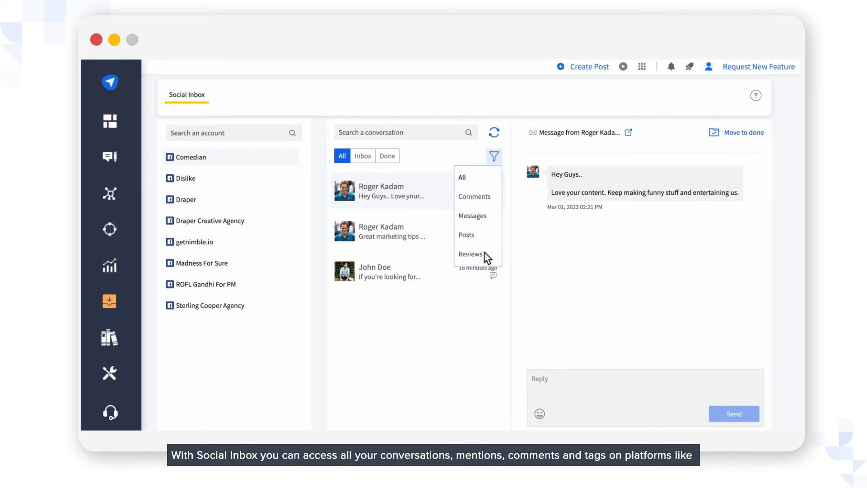
click(109, 301)
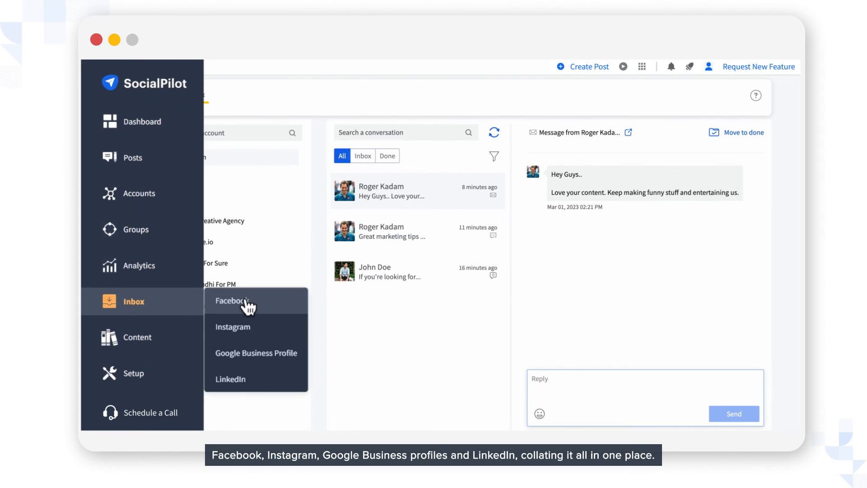
mouse_move(265, 365)
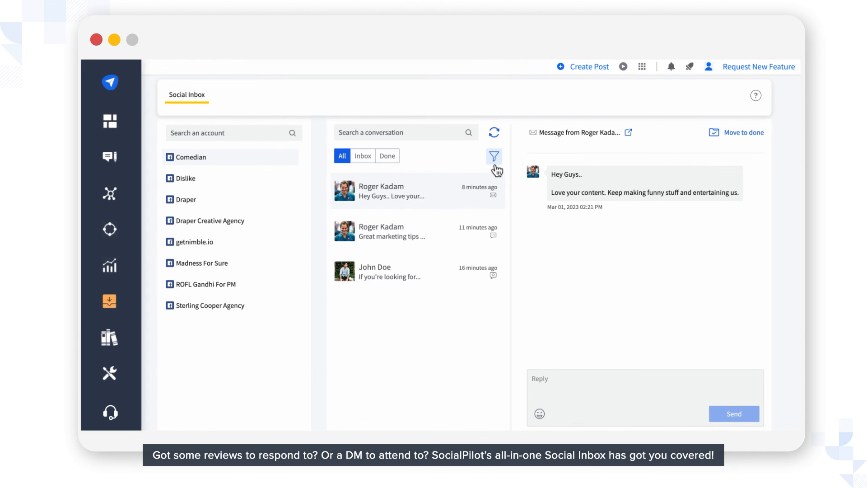
click(362, 168)
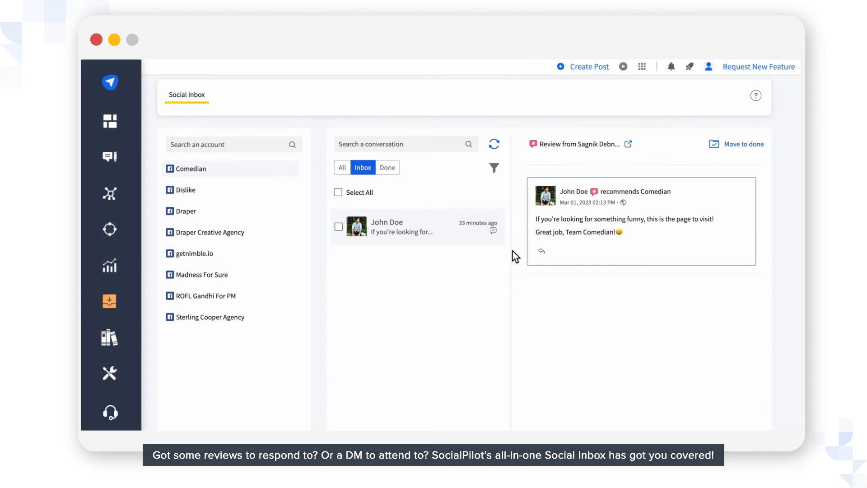
click(542, 251)
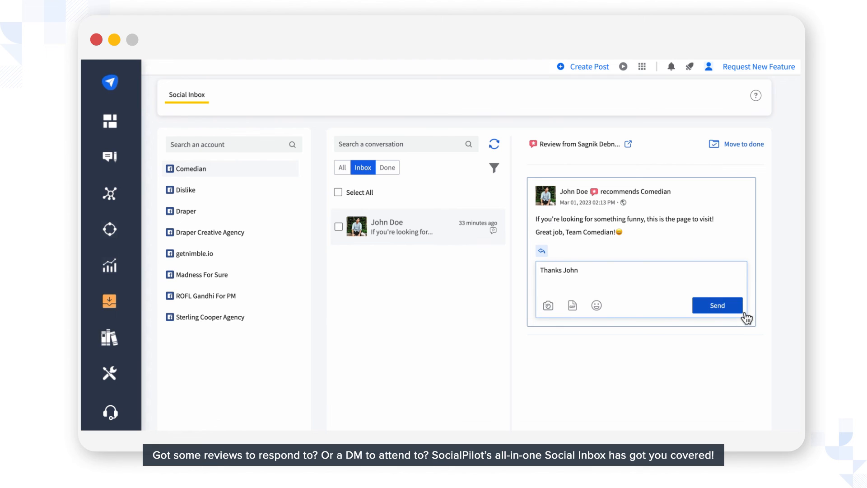
click(493, 167)
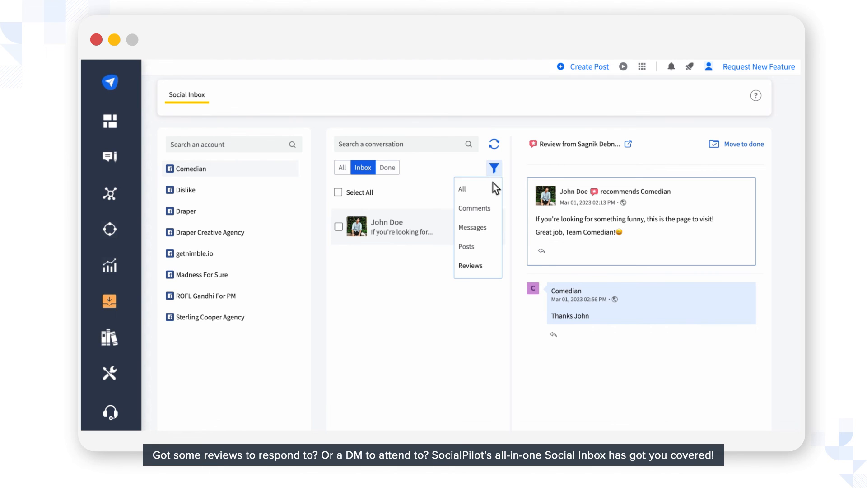
click(472, 227)
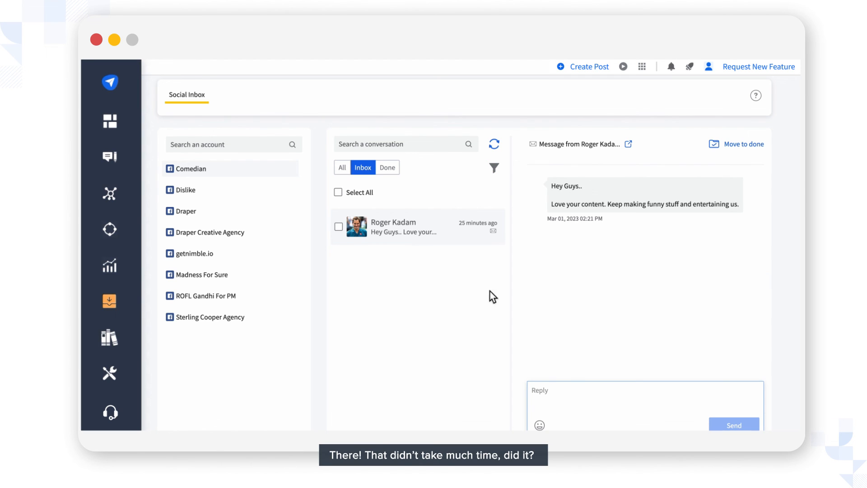
click(733, 425)
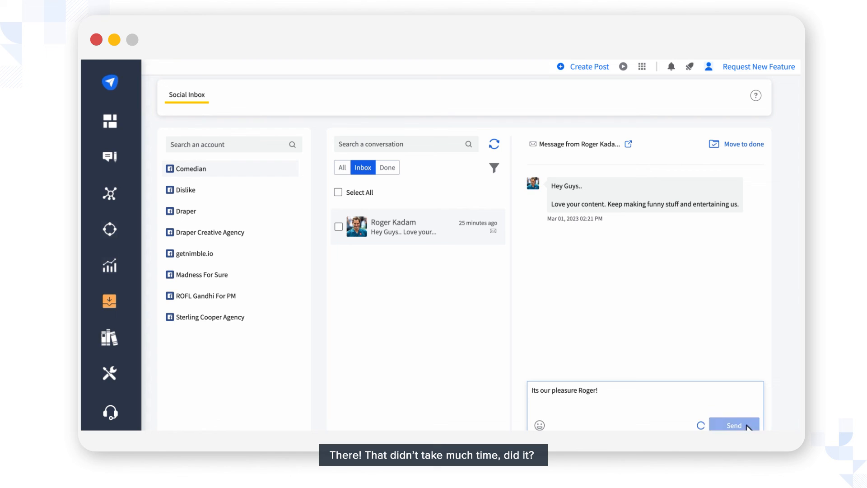
mouse_move(696, 422)
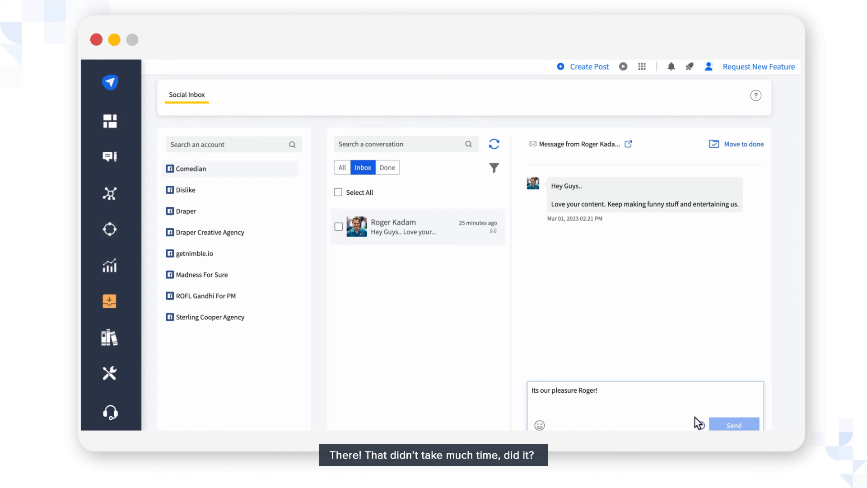
click(734, 424)
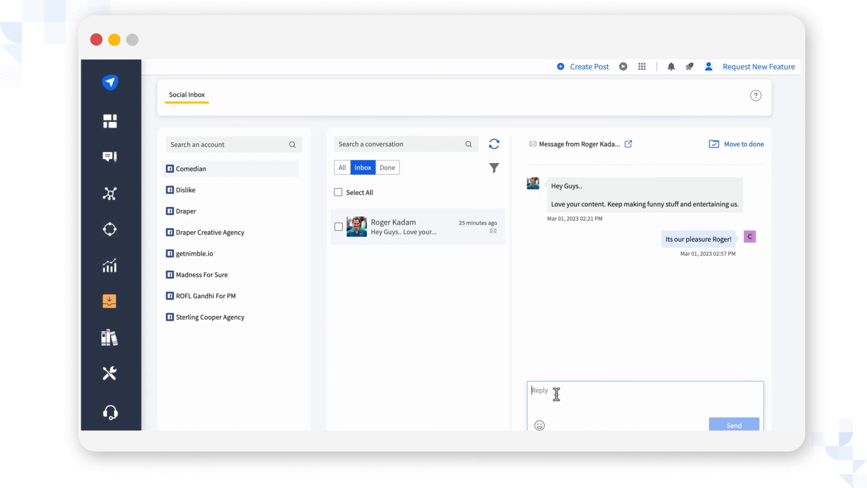